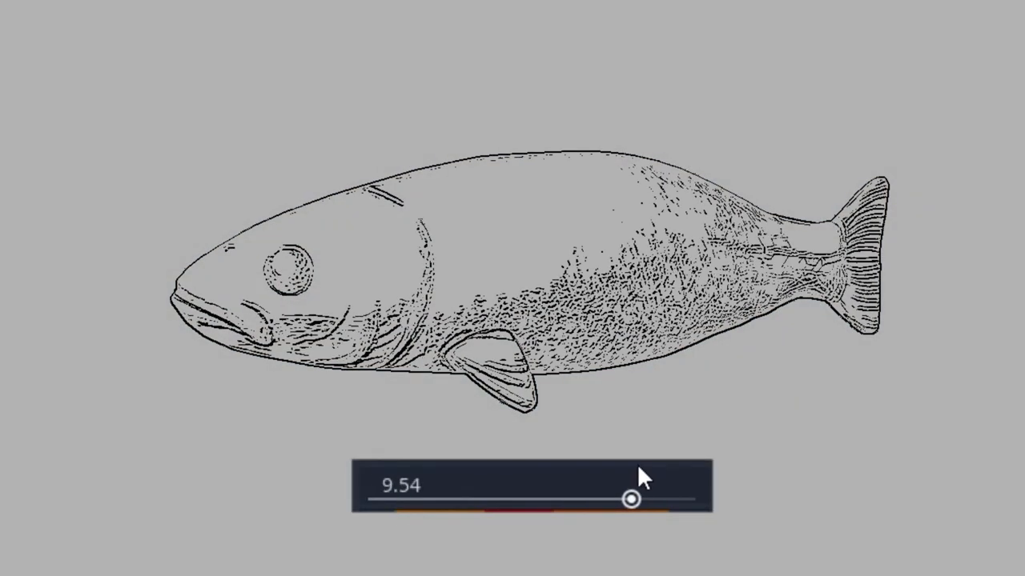
Lower normal map strength to -0.22, then raise it to 0.46 for light detail lines.
drag(628, 499, 532, 499)
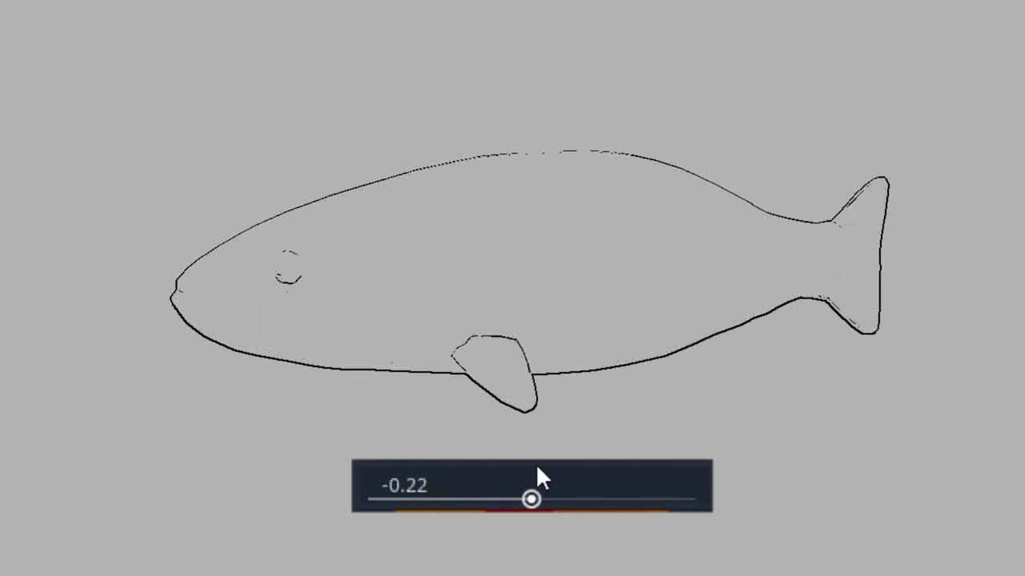
drag(532, 499, 532, 500)
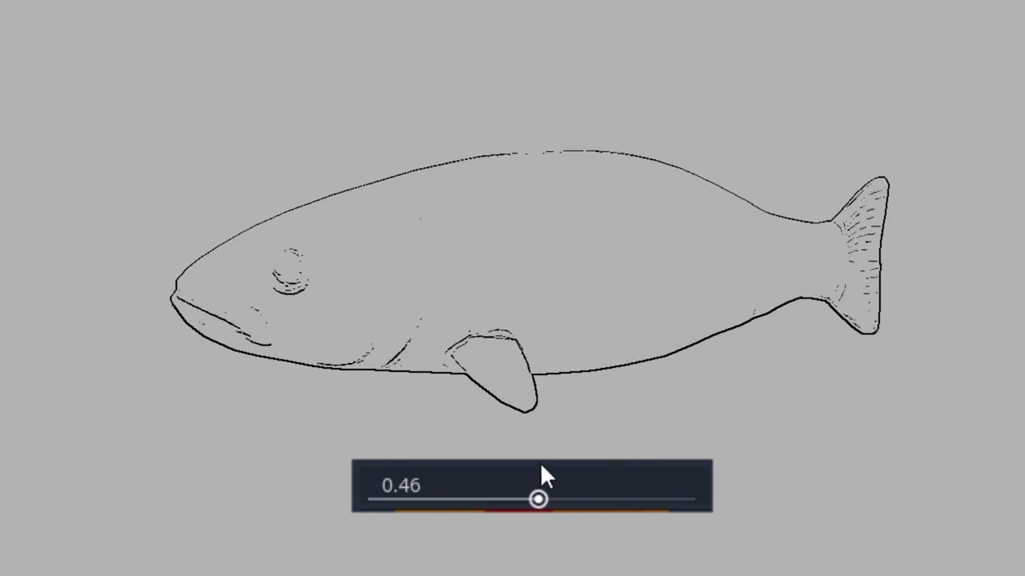